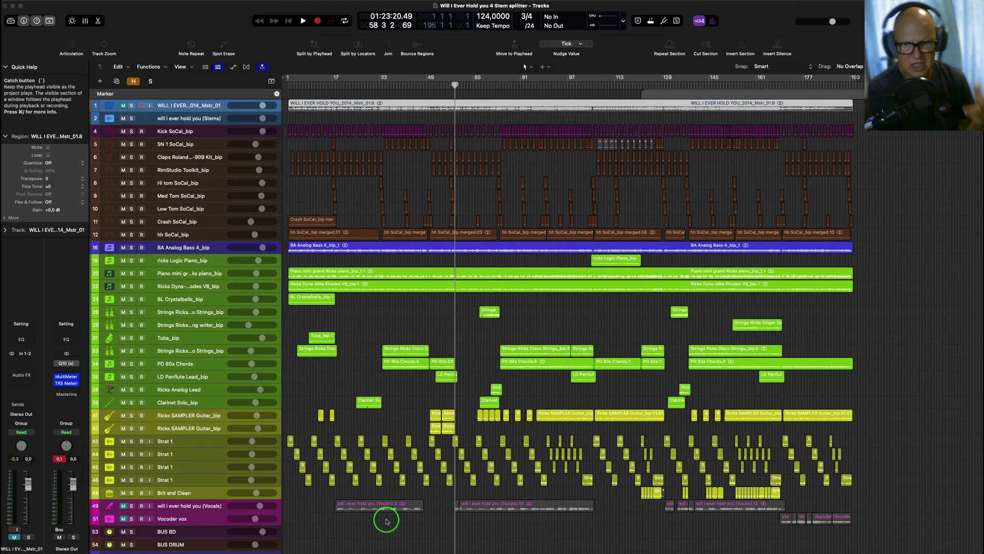
pyautogui.moveTo(69, 492)
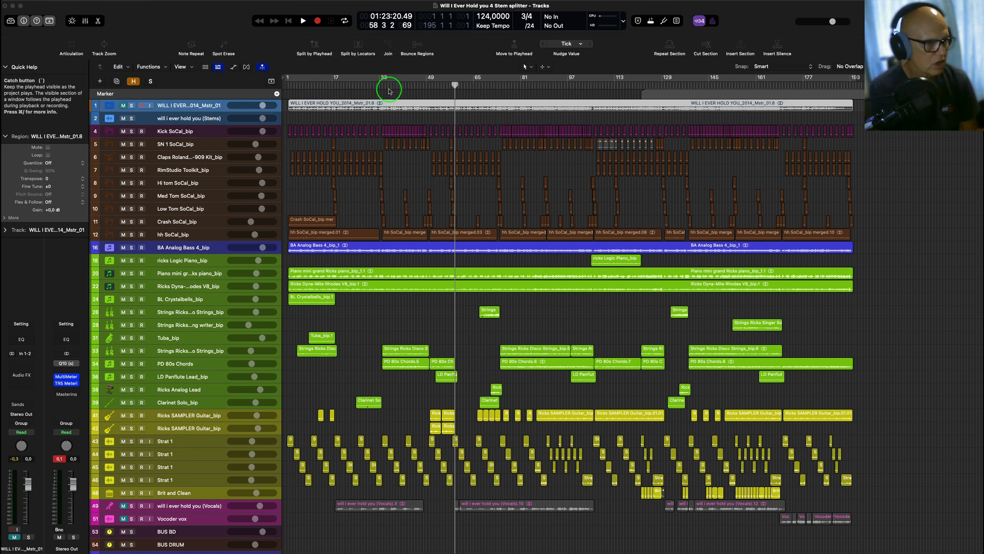
# Audition the song around bar 29, then choose Processing > Stem Splitter on the song region
pyautogui.click(371, 85)
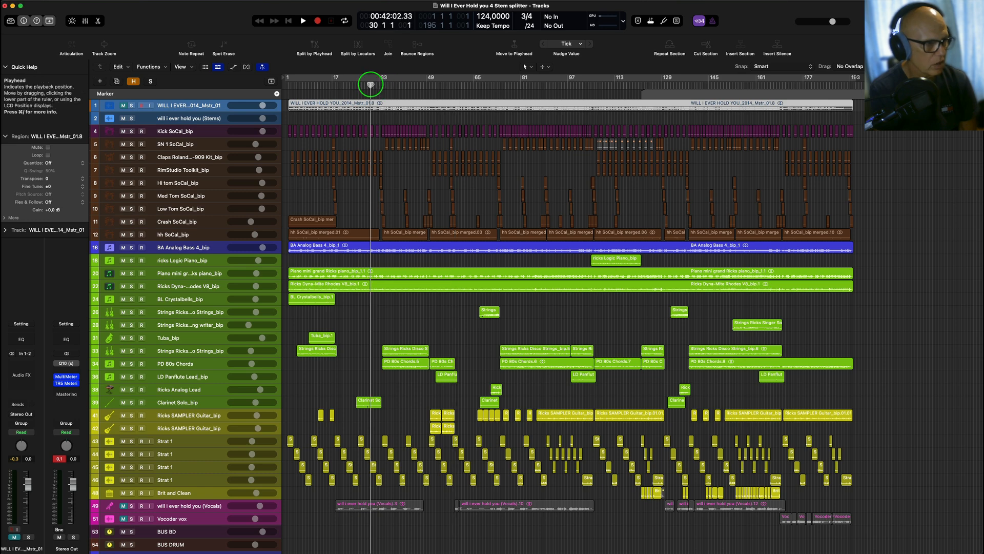
pyautogui.moveTo(369, 86)
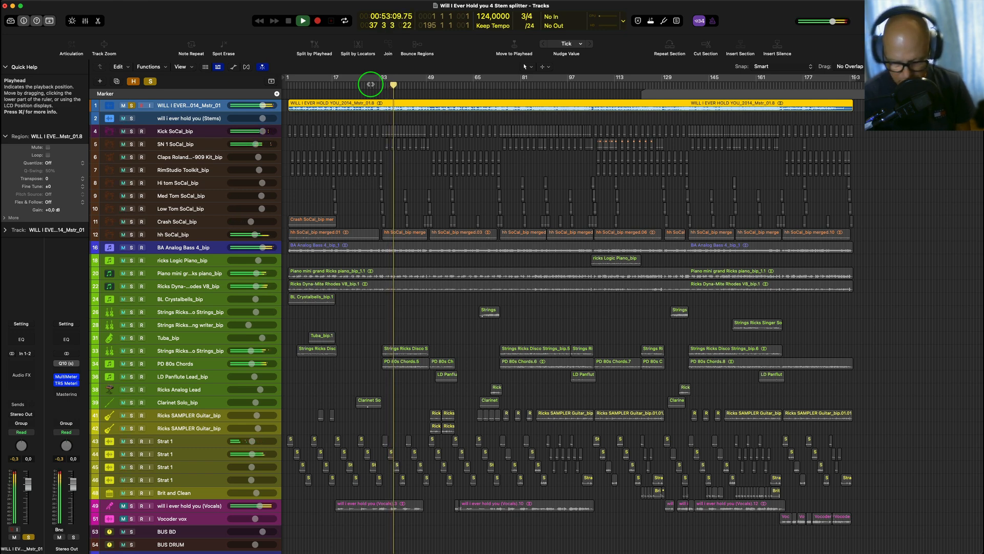
pyautogui.click(299, 20)
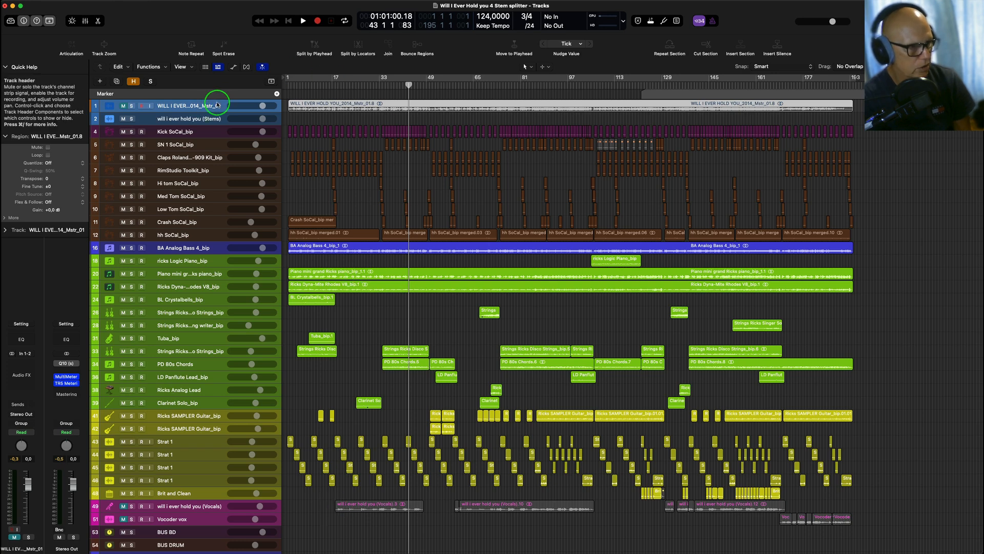
pyautogui.rightClick(439, 106)
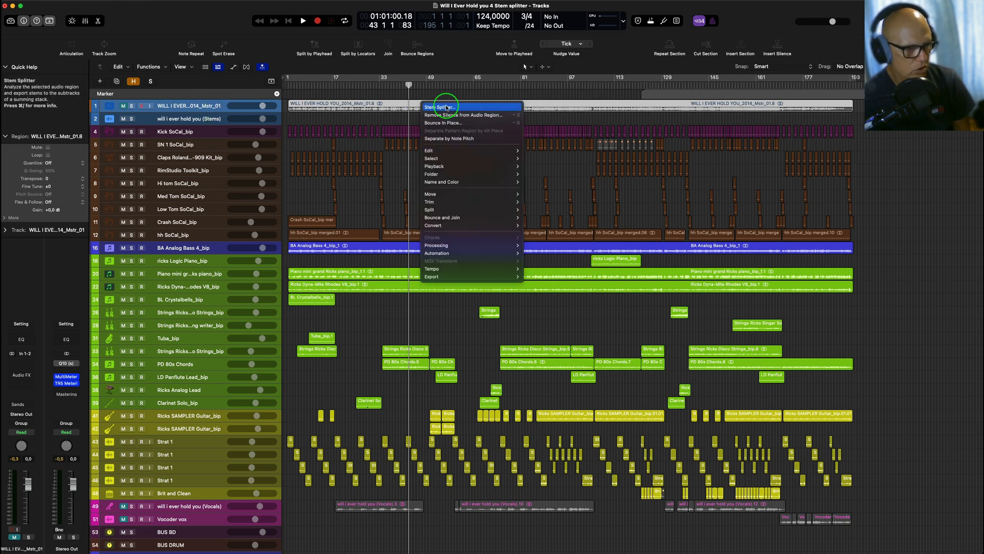
pyautogui.moveTo(436, 245)
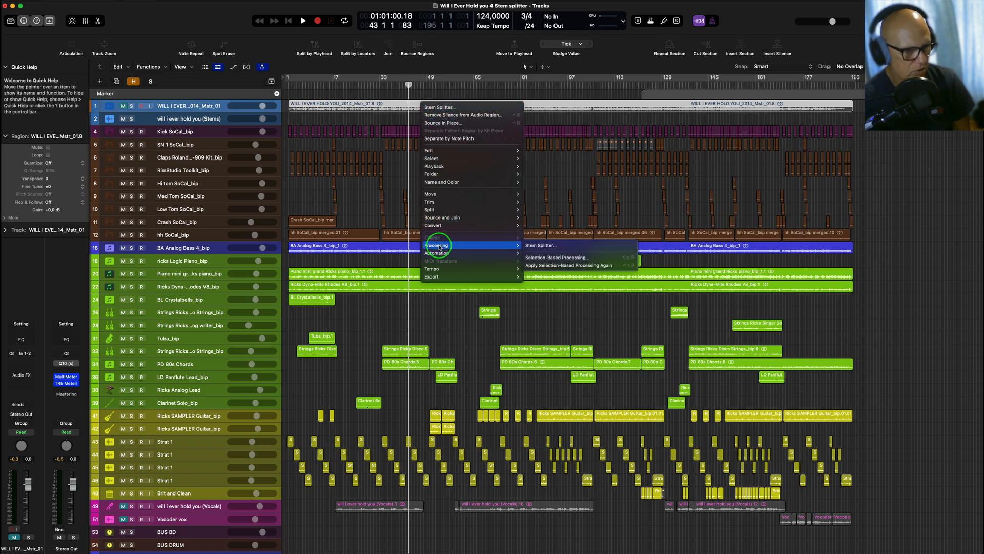
pyautogui.click(540, 245)
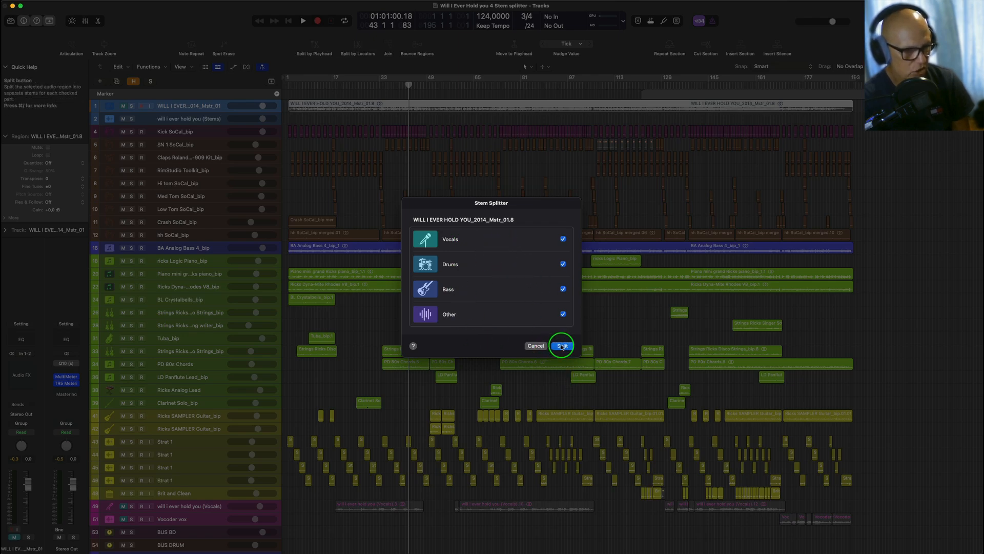
# Split the song into Vocals, Drums, Bass and Other stem tracks
pyautogui.click(562, 345)
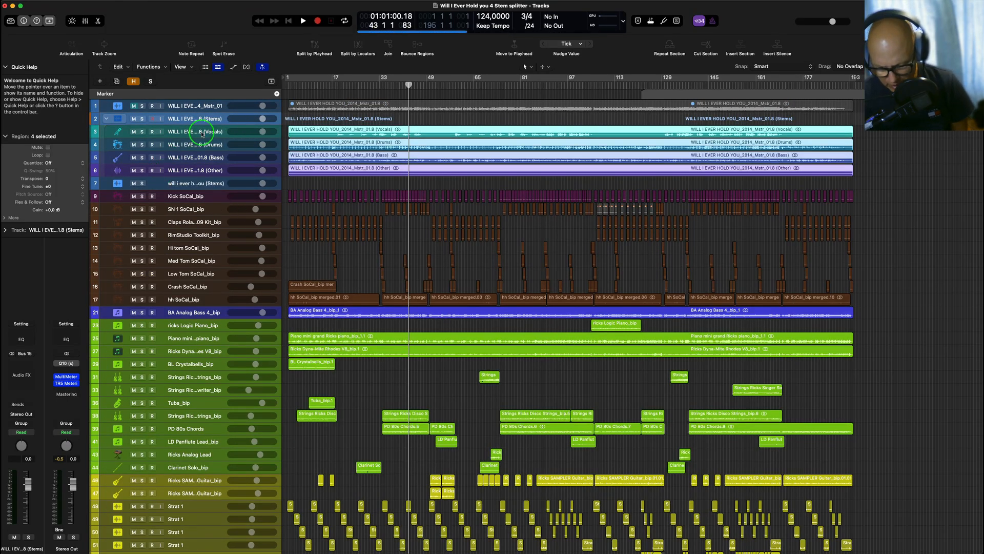
pyautogui.click(201, 132)
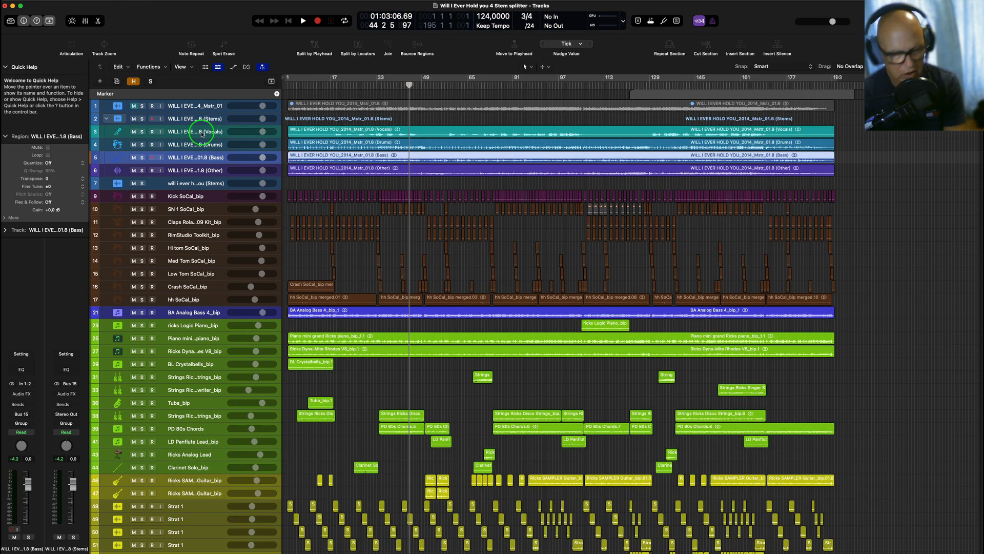
# Audition individual stems such as drums and other, playing through to around bar 52
pyautogui.click(202, 131)
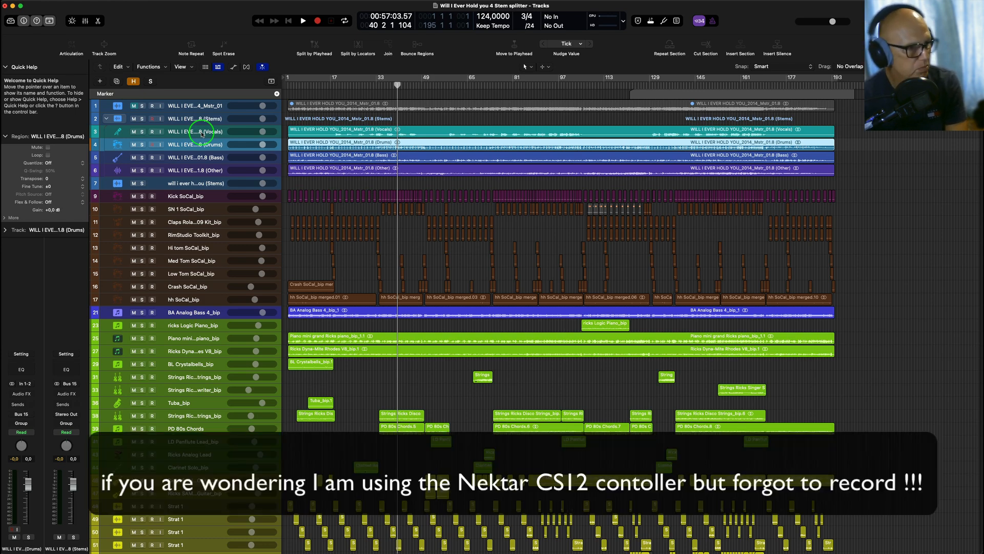
pyautogui.click(141, 132)
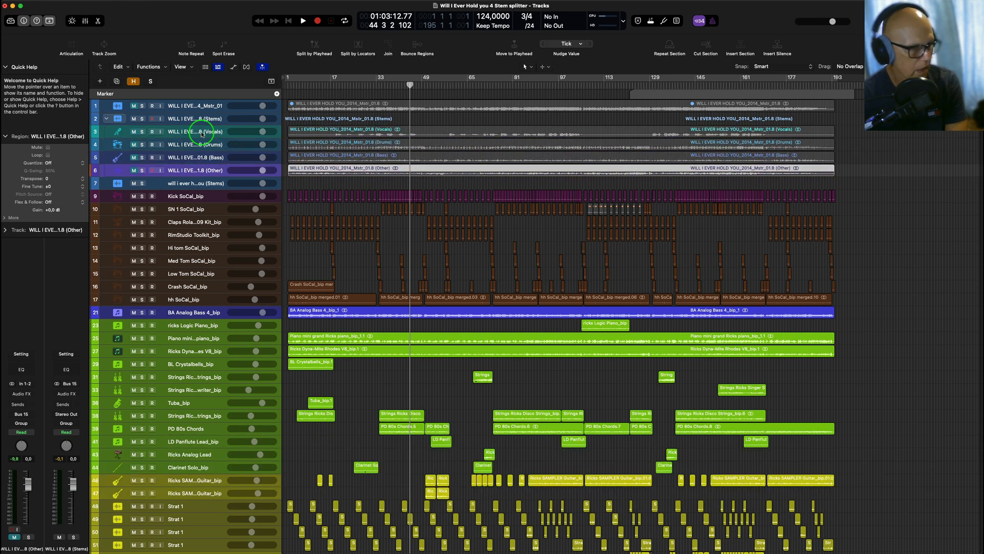
pyautogui.click(300, 21)
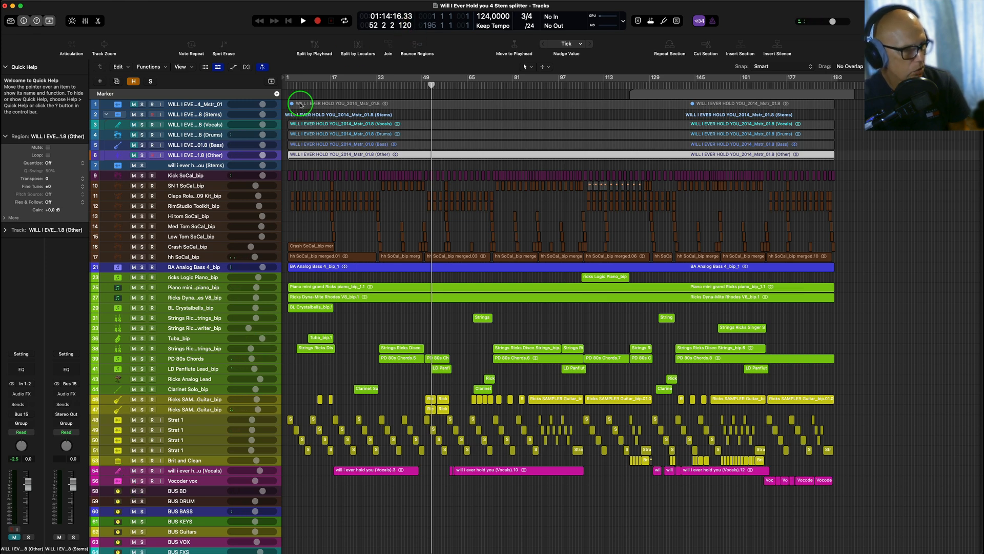
# Move the playhead to bar 17 and select the 'will i ever hold you (Vocals)' track
pyautogui.click(326, 82)
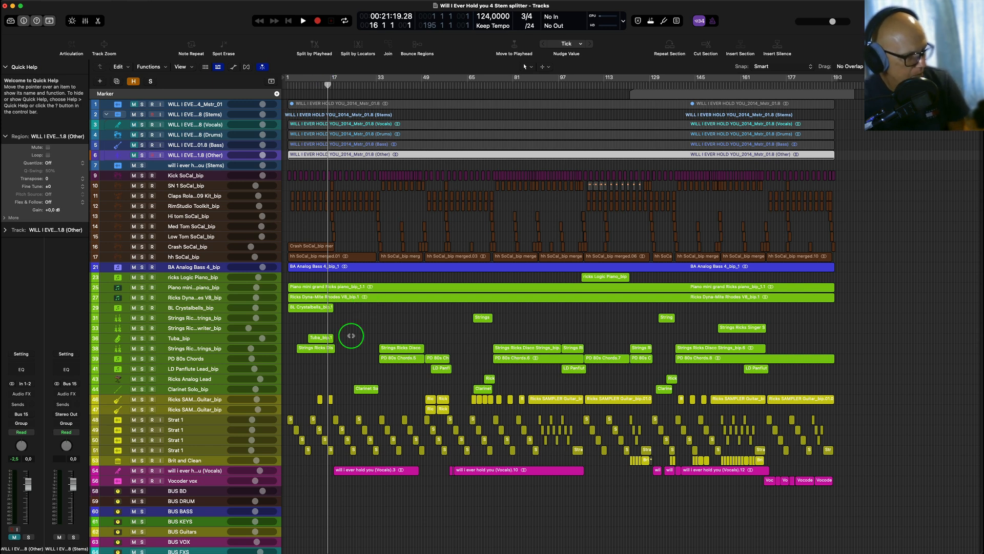
pyautogui.click(209, 471)
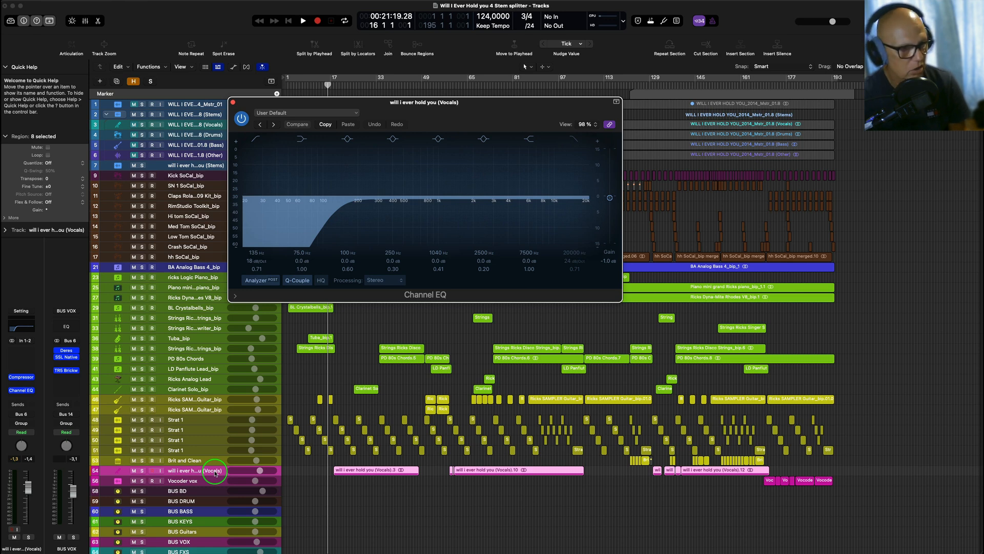
# Close the vocal track's Channel EQ window
pyautogui.click(615, 101)
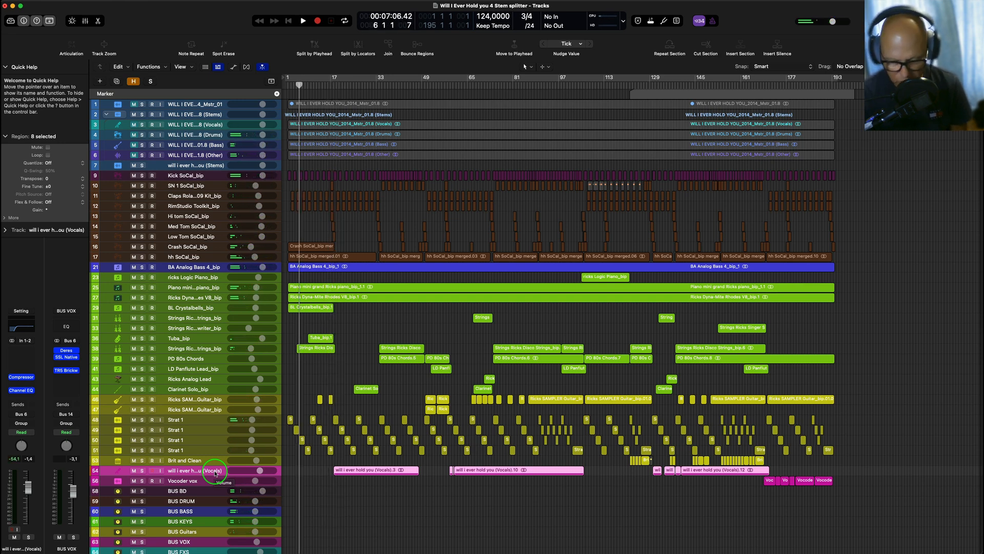
# Play the arrangement and select the original master song track while it runs
pyautogui.click(299, 21)
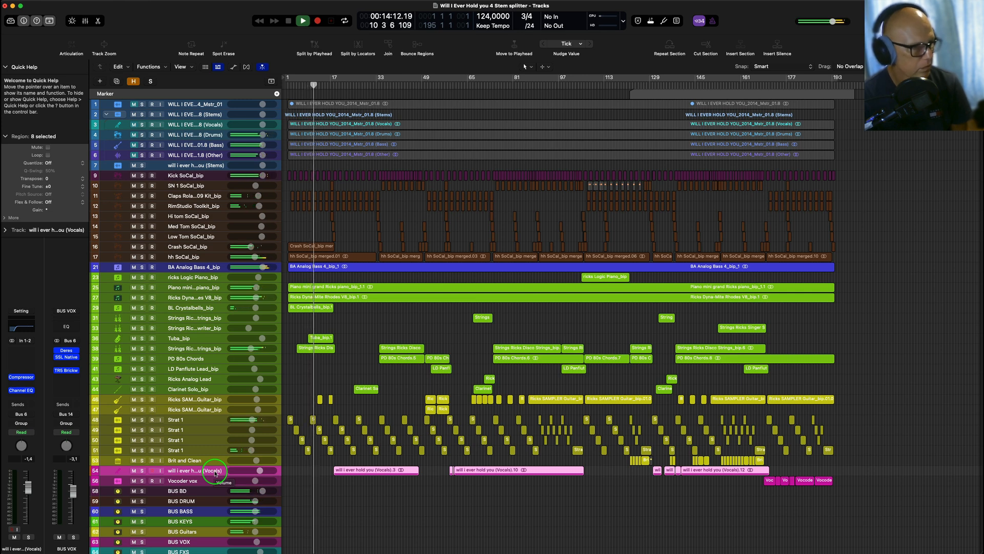
pyautogui.moveTo(182, 306)
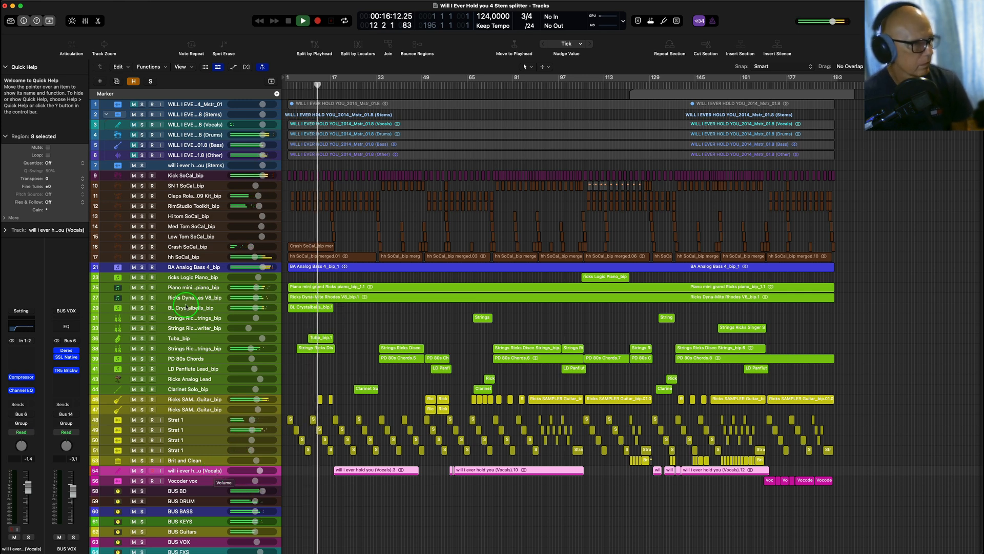
pyautogui.click(197, 105)
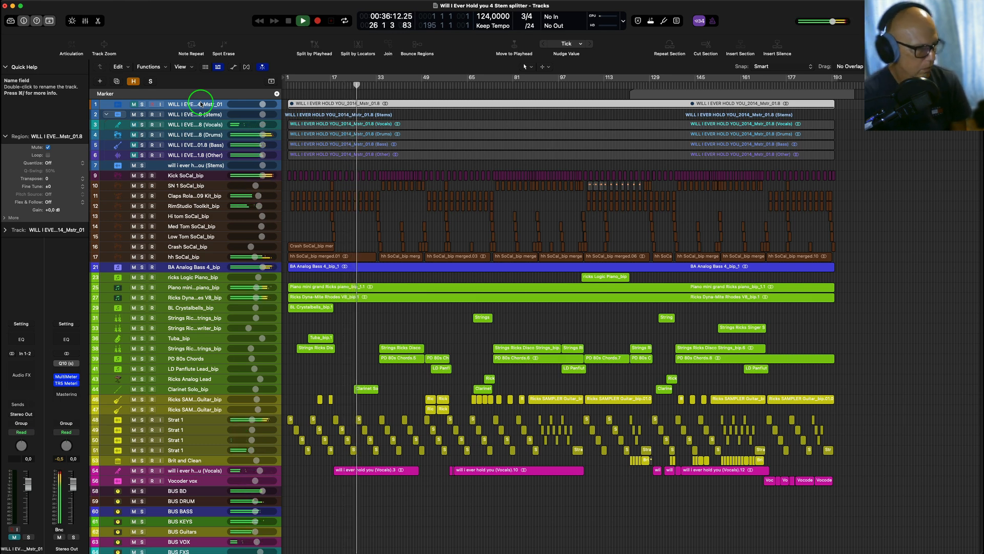
# Select the vocal stem track while the full arrangement keeps playing
pyautogui.click(188, 471)
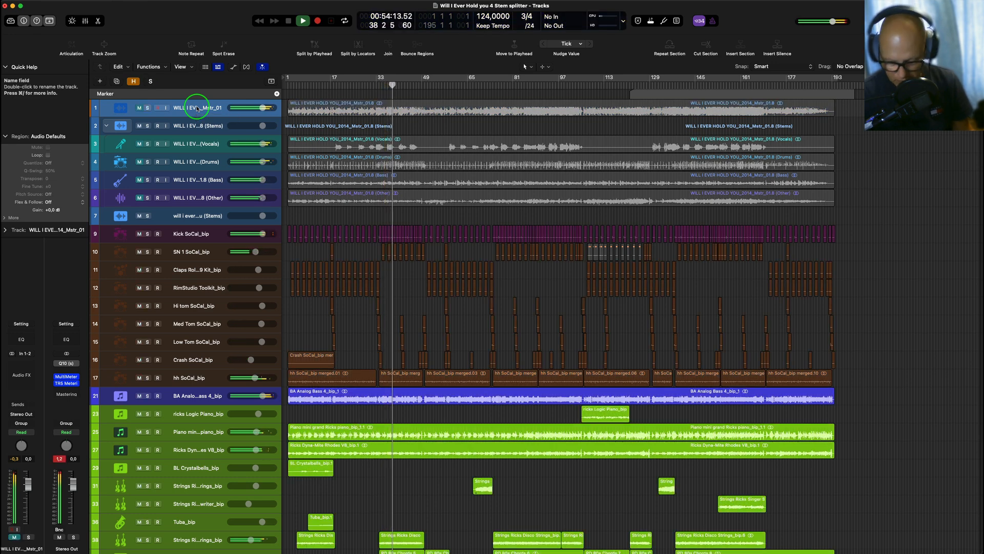
# Stop playback around bar 38
pyautogui.click(298, 21)
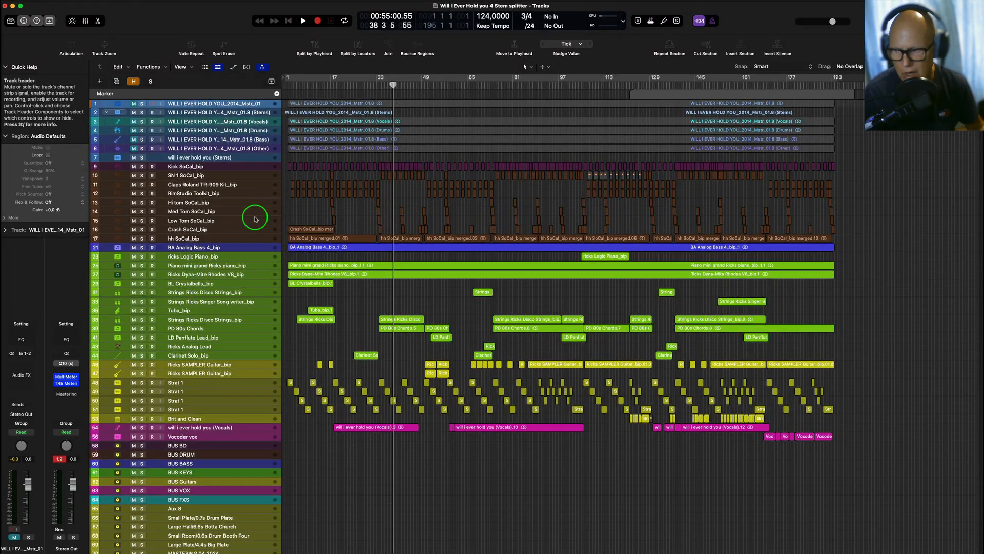
pyautogui.moveTo(256, 217)
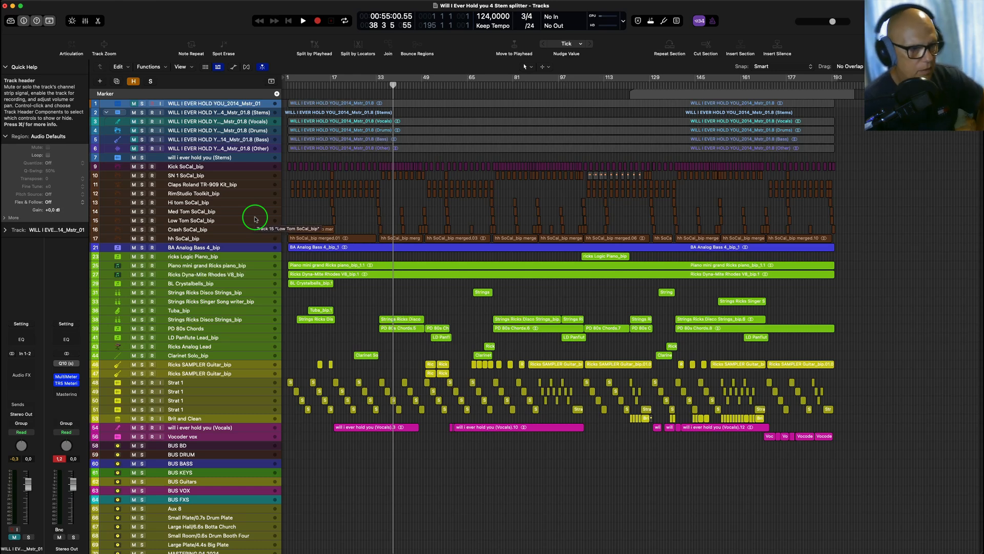